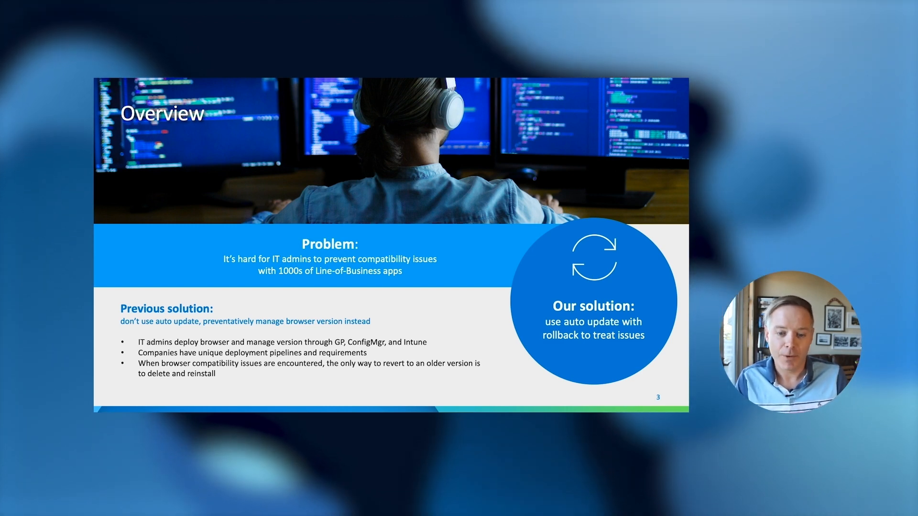
Step: Advance the slideshow from the Overview slide to slide 6, 'How does rollback work?'
{"action": "key", "text": "right"}
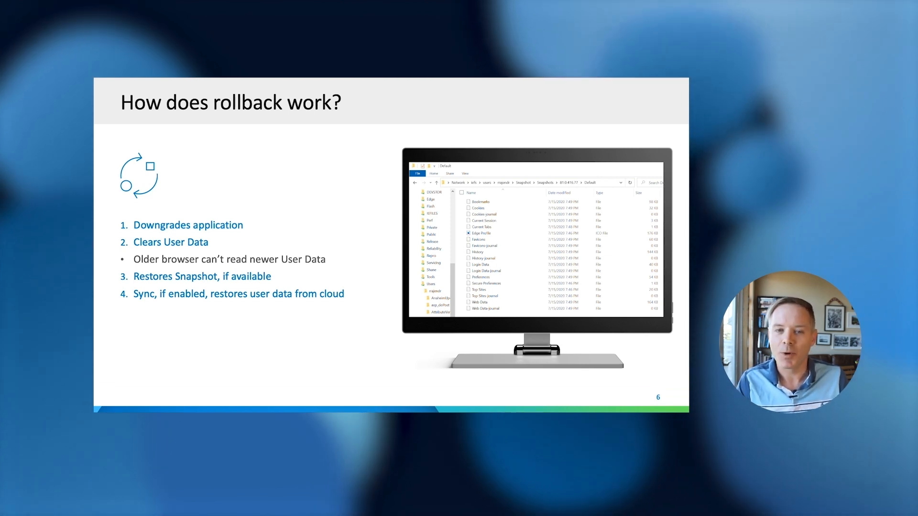
Step: Advance to slide 7, 'How to do a rollback' via MSI or Group Policy
{"action": "key", "text": "Right"}
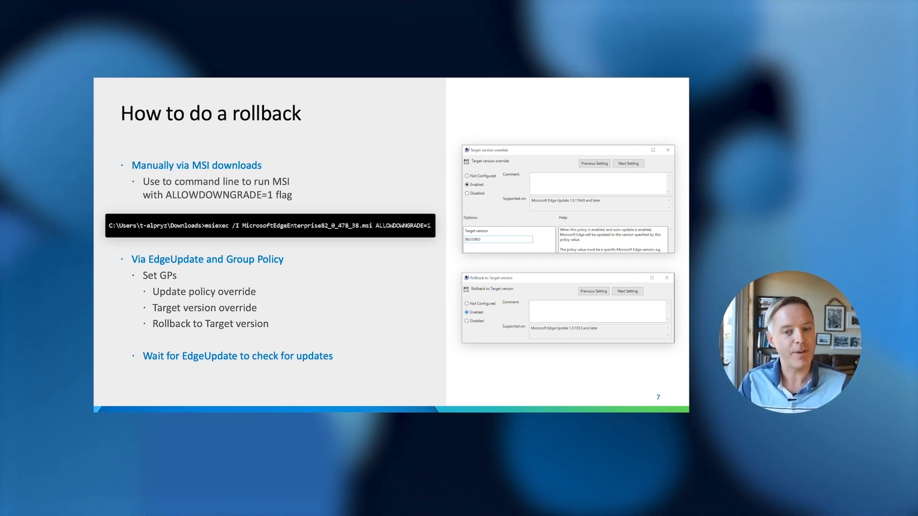
Step: Exit the slides to the demo desktop showing Edge version 86.0.598.0
{"action": "key", "text": "right"}
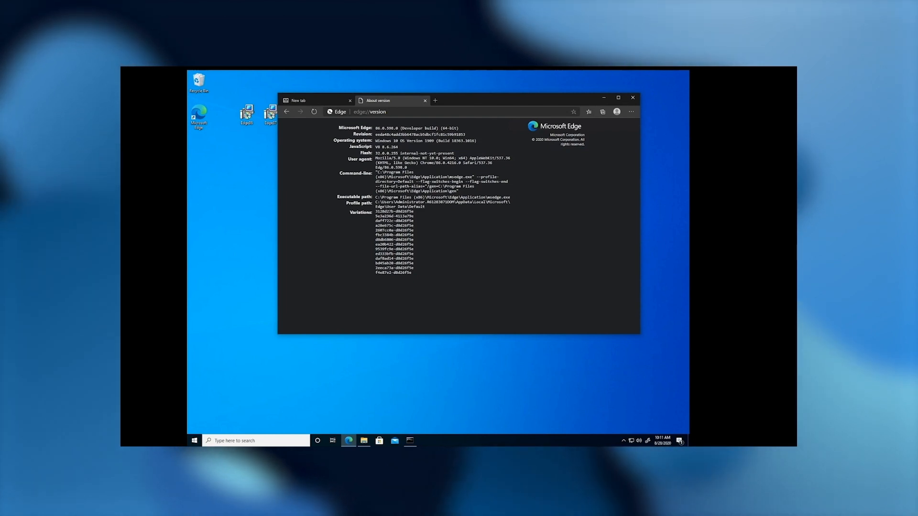
Step: Run msiexec /i Edge87.msi in the administrator Command Prompt beside Edge's new tab
{"action": "left_click", "coordinate": [316, 100]}
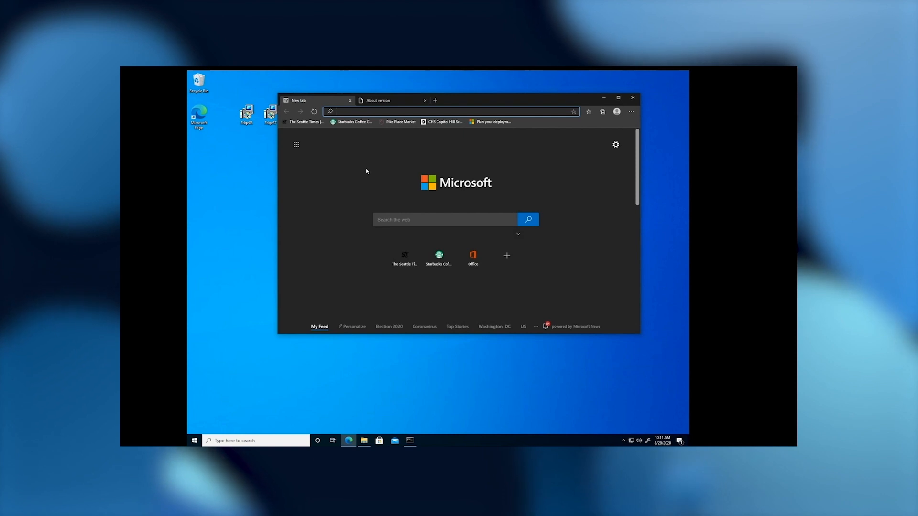
{"action": "mouse_move", "coordinate": [457, 129]}
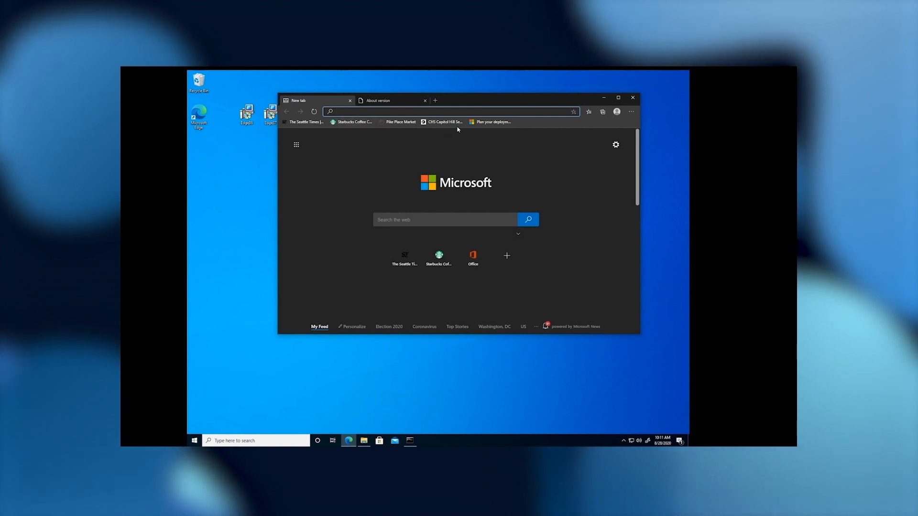
{"action": "mouse_move", "coordinate": [386, 170]}
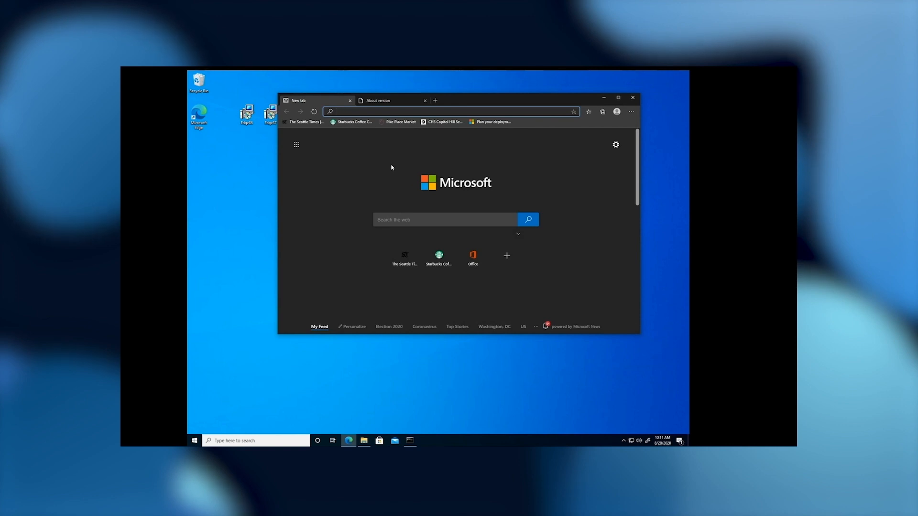
{"action": "left_click", "coordinate": [410, 441]}
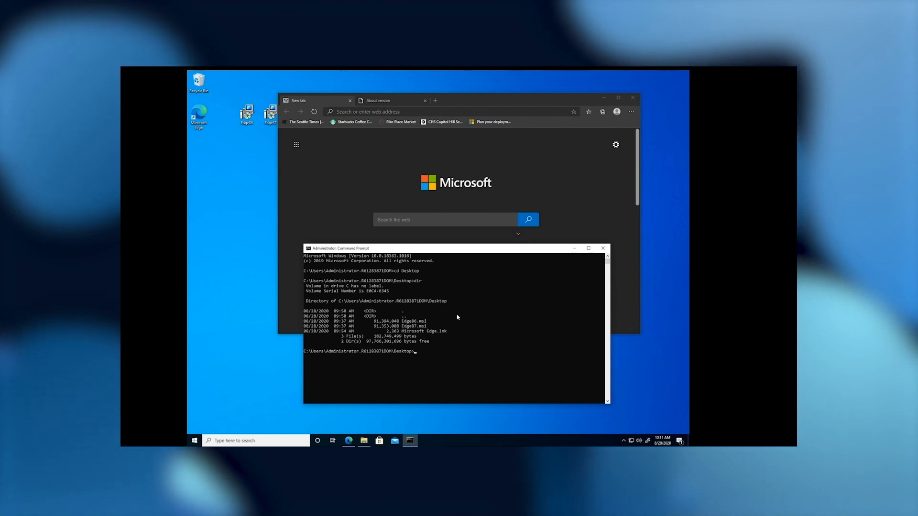
{"action": "type", "text": "msiexec /i Edge87.msi"}
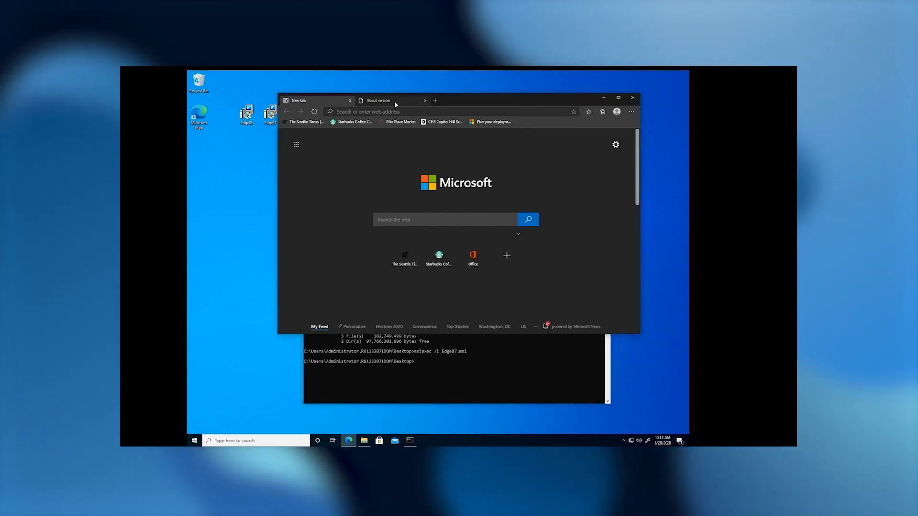
Step: Confirm Edge's About version page now reports 87.0.598.0
{"action": "left_click", "coordinate": [378, 100]}
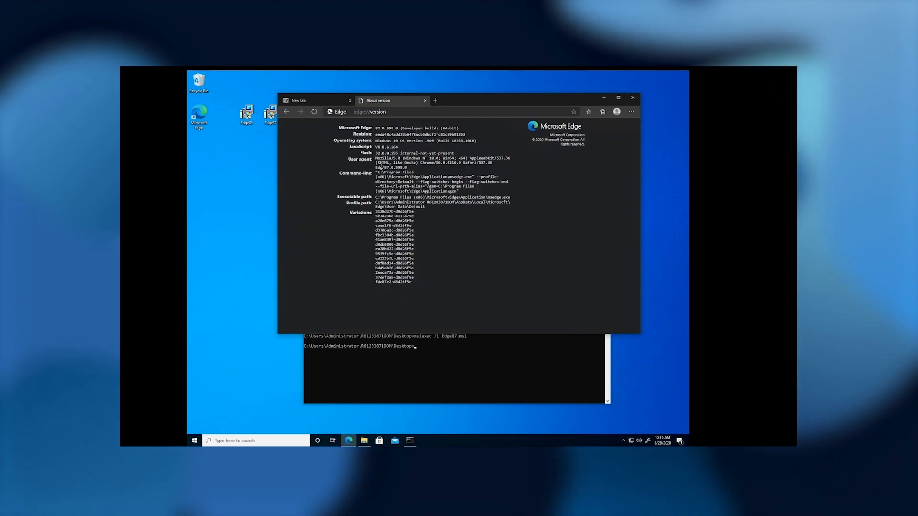
{"action": "mouse_move", "coordinate": [375, 254]}
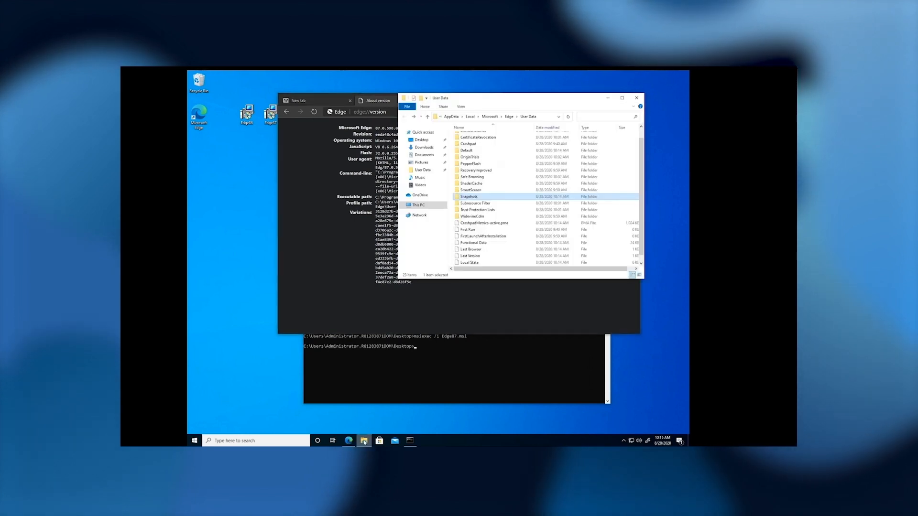
Step: Browse into User Data's Snapshots folder and inspect the 86.0.598.0 snapshot files
{"action": "double_click", "coordinate": [468, 197]}
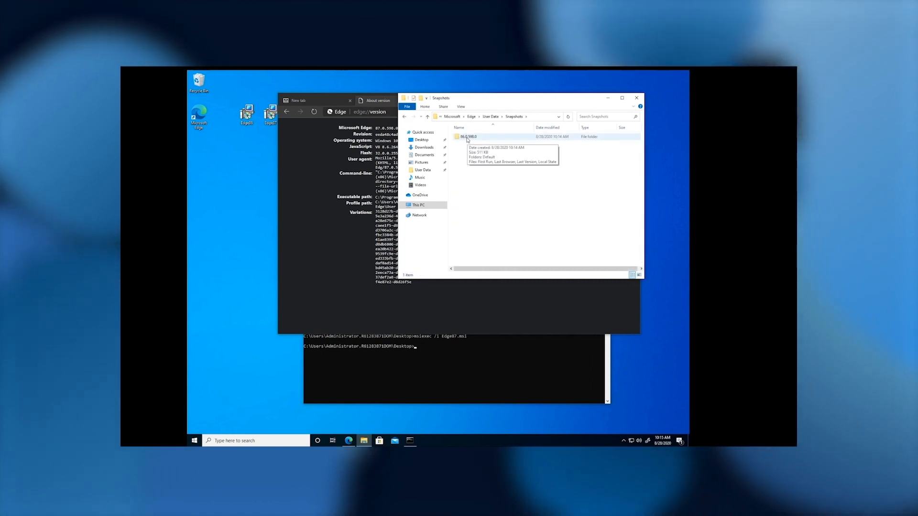
{"action": "double_click", "coordinate": [469, 136]}
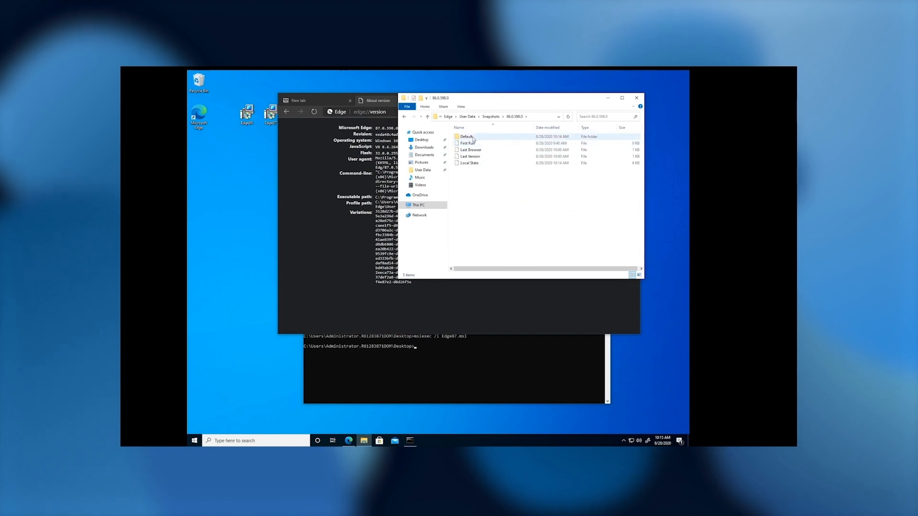
{"action": "mouse_move", "coordinate": [466, 137]}
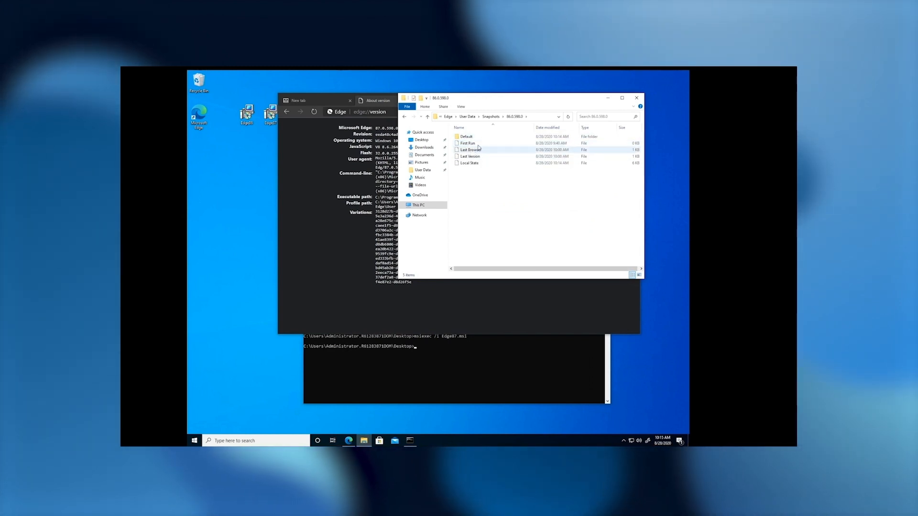
{"action": "double_click", "coordinate": [466, 137]}
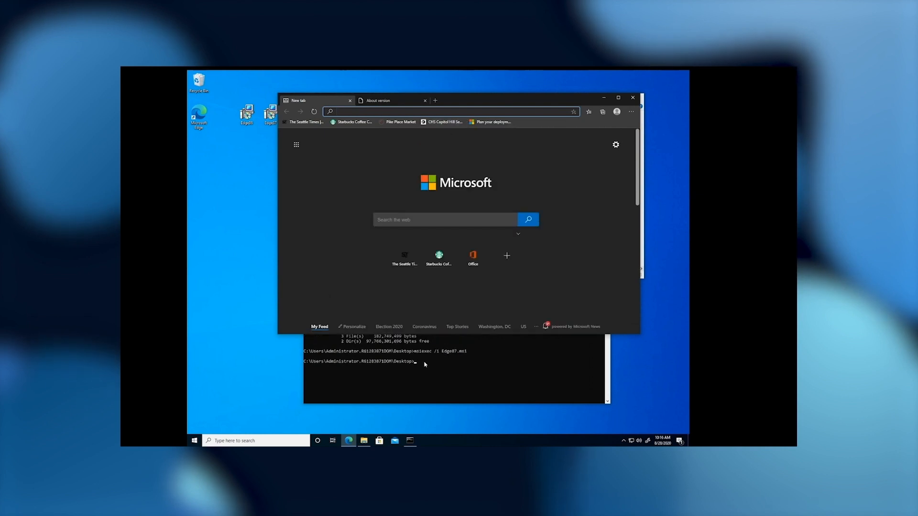
{"action": "mouse_move", "coordinate": [423, 327]}
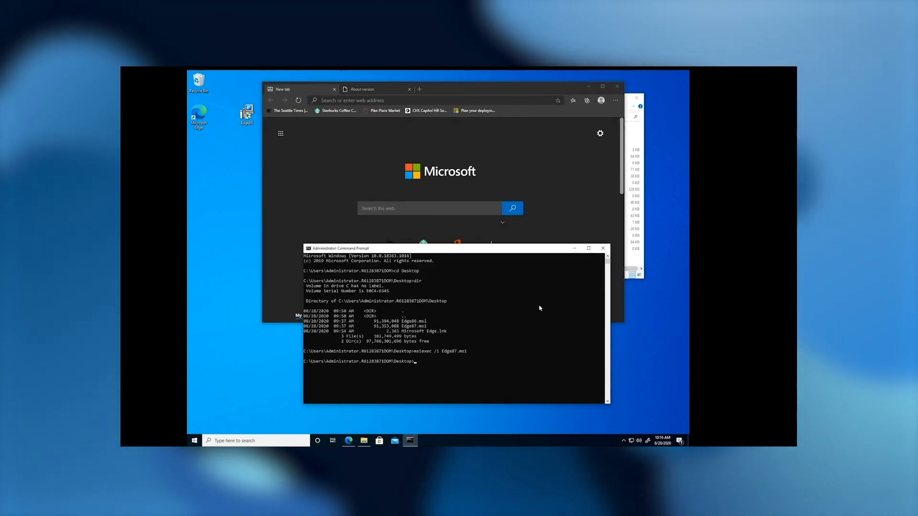
Step: Try installing the Edge 86 package with msiexec, then dismiss the 'newer version installed' warning
{"action": "type", "text": "msiexec /l Edge87.msi"}
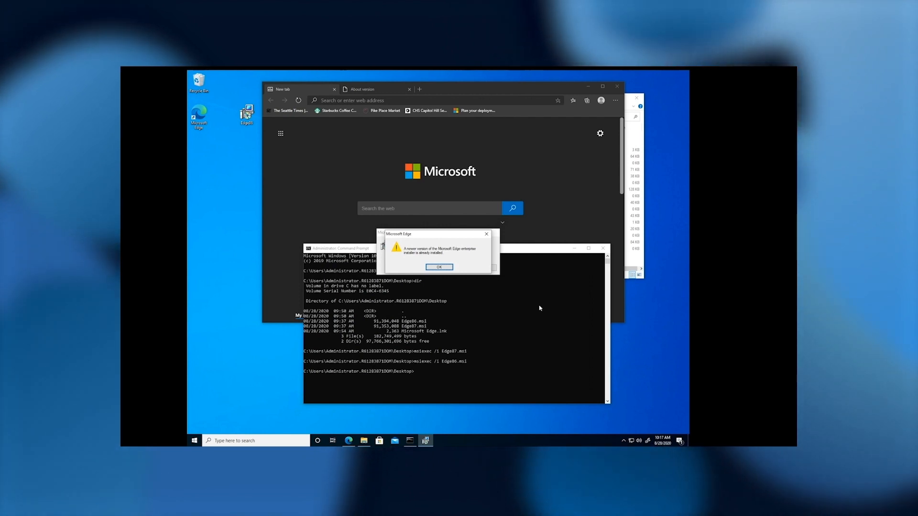
{"action": "mouse_move", "coordinate": [485, 270]}
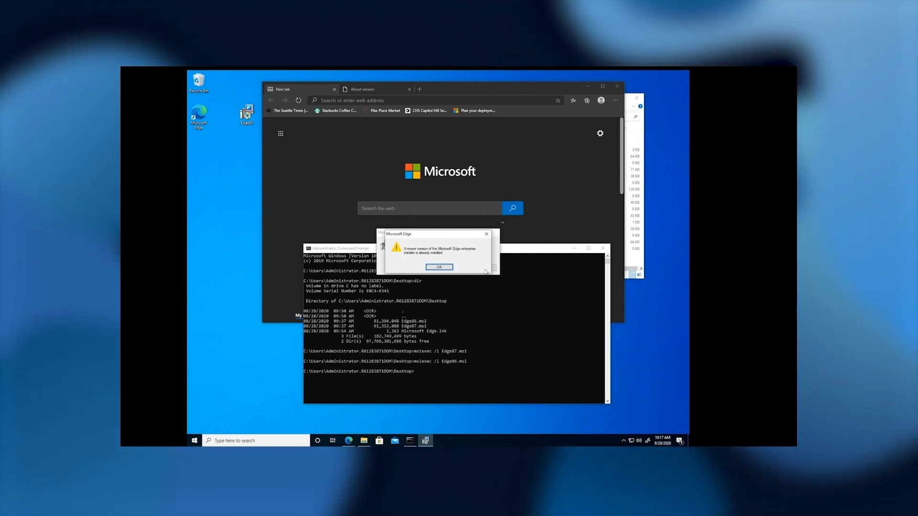
{"action": "left_click", "coordinate": [438, 268]}
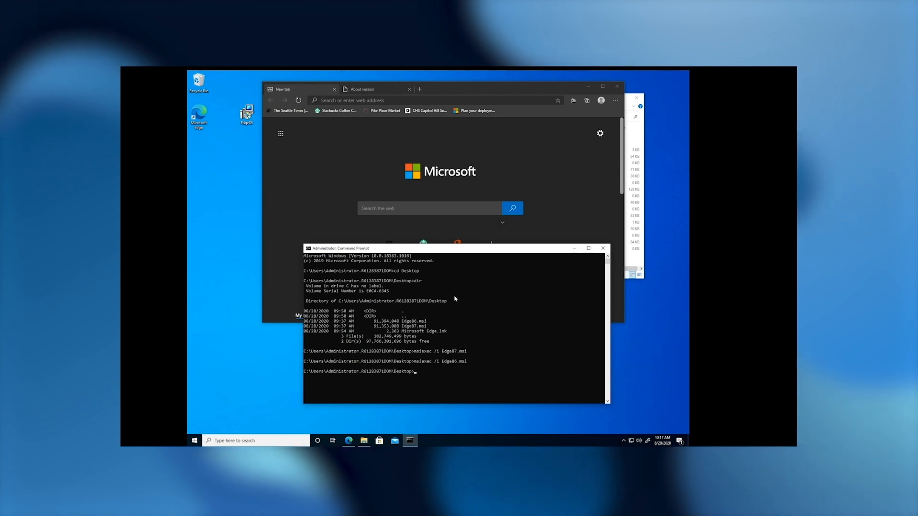
Step: Run msiexec /i Edge86.msi, then relaunch Edge and view its edge://version tab
{"action": "type", "text": "msiexec /i Edge86.msi ALLOWDOWNGRADE=1"}
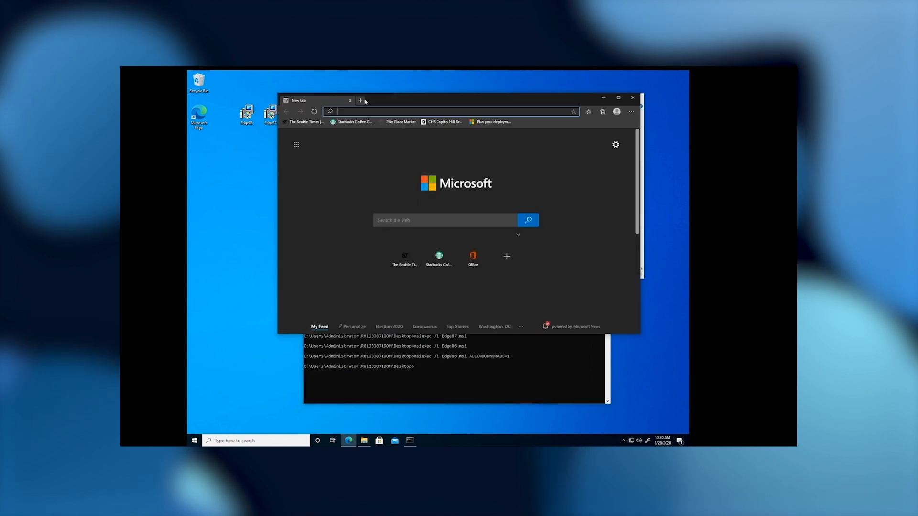
{"action": "type", "text": "ed"}
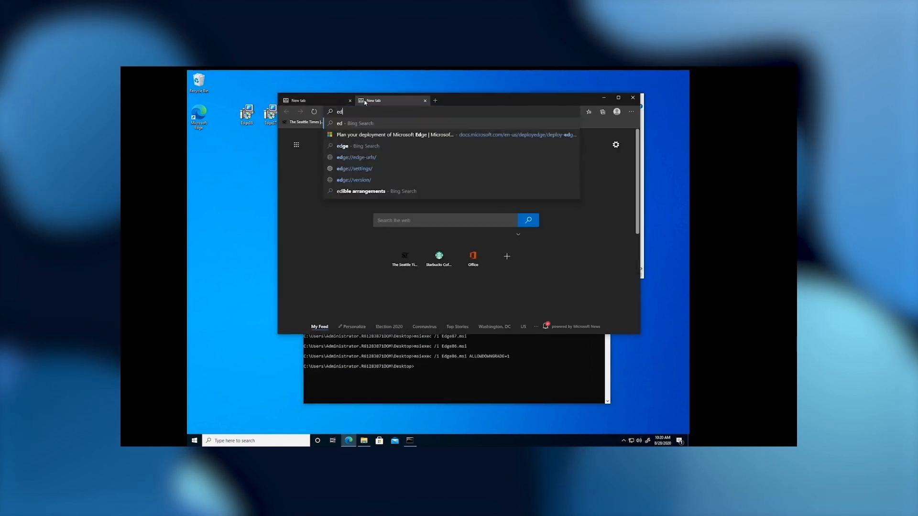
{"action": "left_click", "coordinate": [353, 180]}
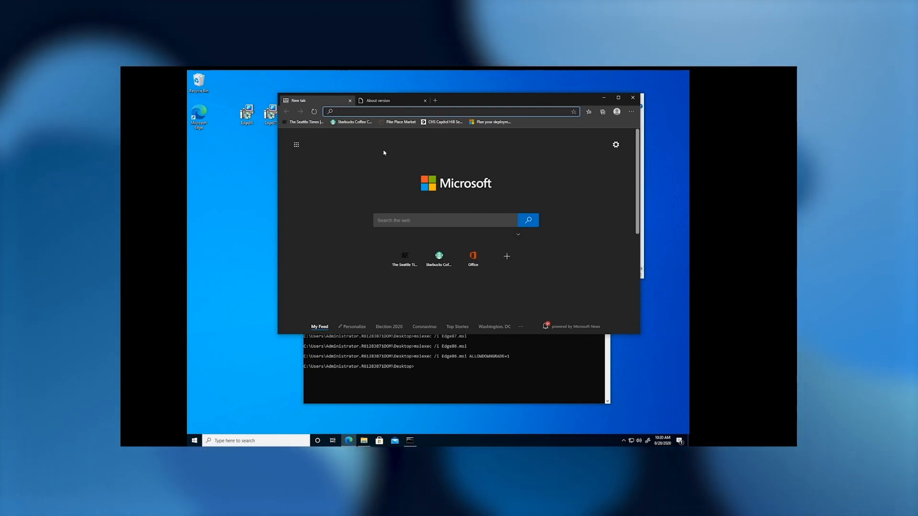
{"action": "mouse_move", "coordinate": [441, 159]}
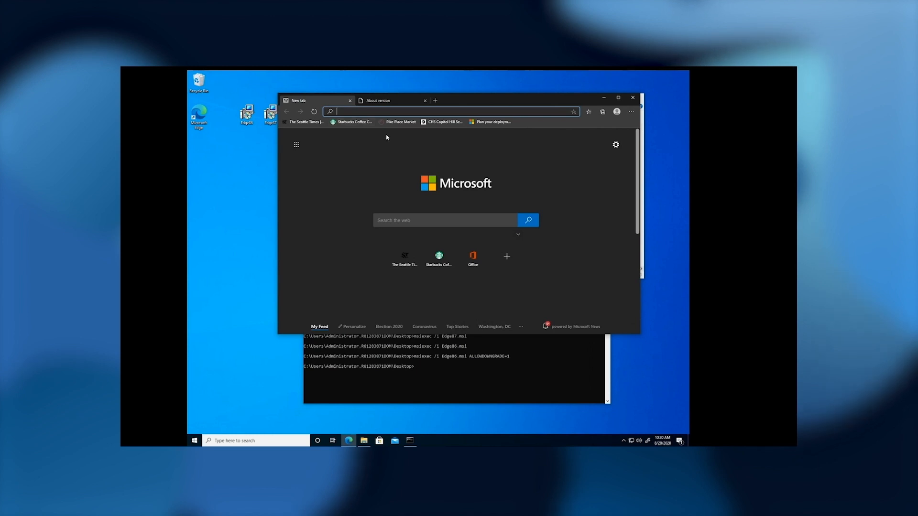
{"action": "mouse_move", "coordinate": [481, 141]}
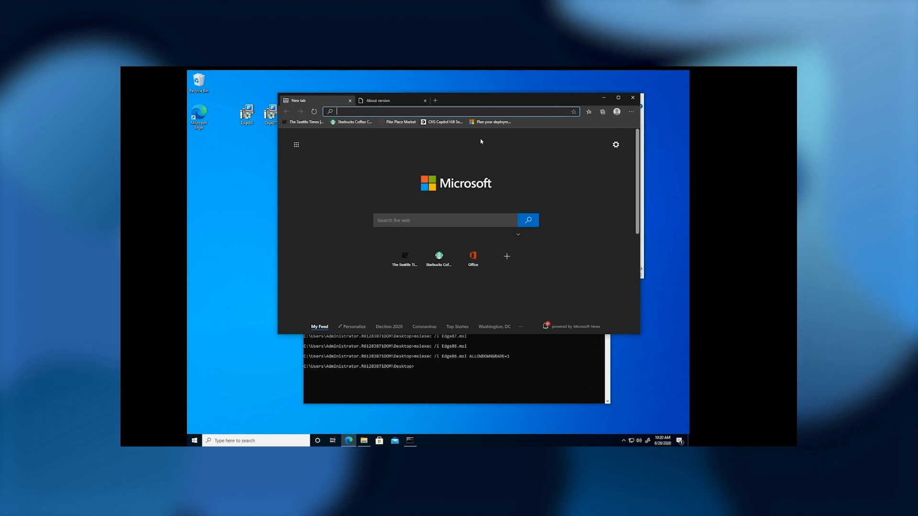
{"action": "mouse_move", "coordinate": [330, 129]}
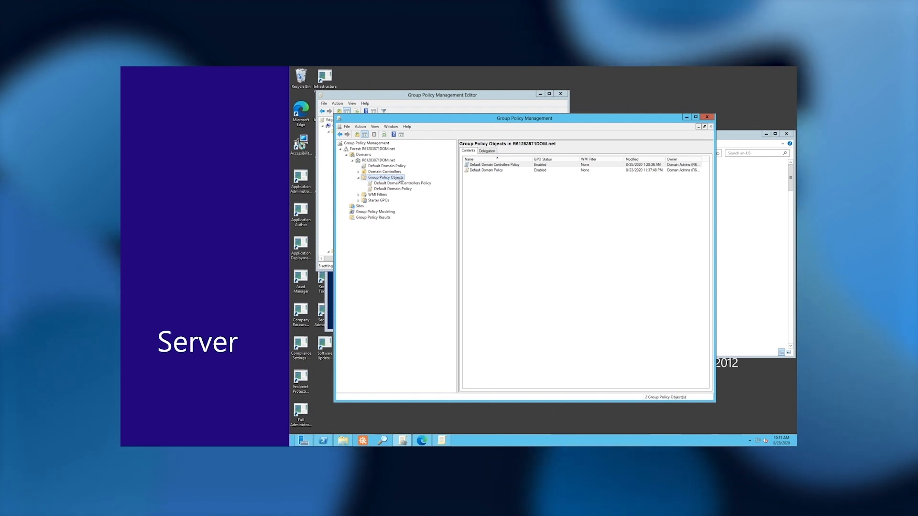
Step: Create the 'Edge Dev Version' Group Policy object and open it for editing
{"action": "left_click", "coordinate": [386, 177]}
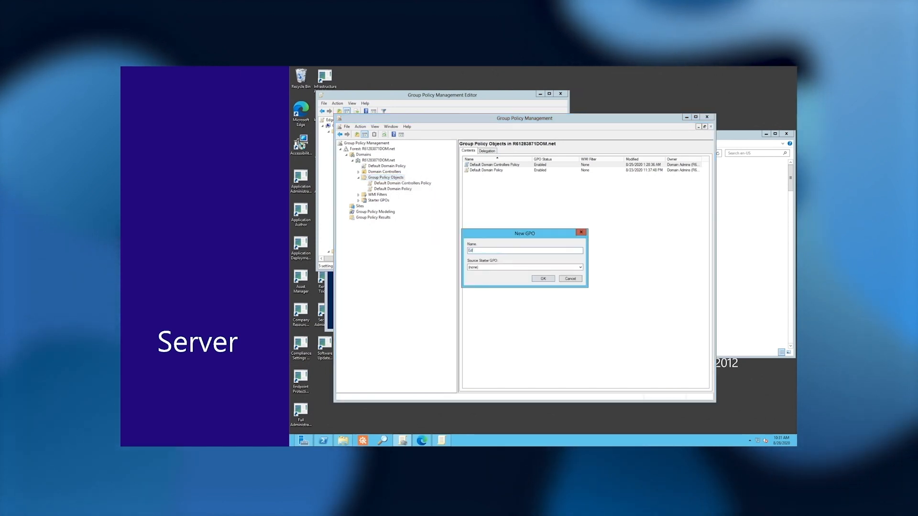
{"action": "type", "text": "Edge Dev Versio"}
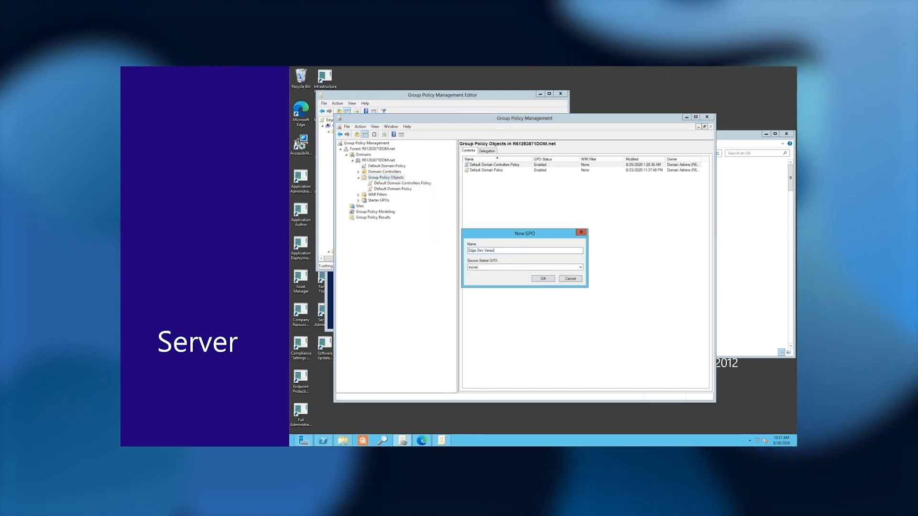
{"action": "left_click", "coordinate": [542, 279]}
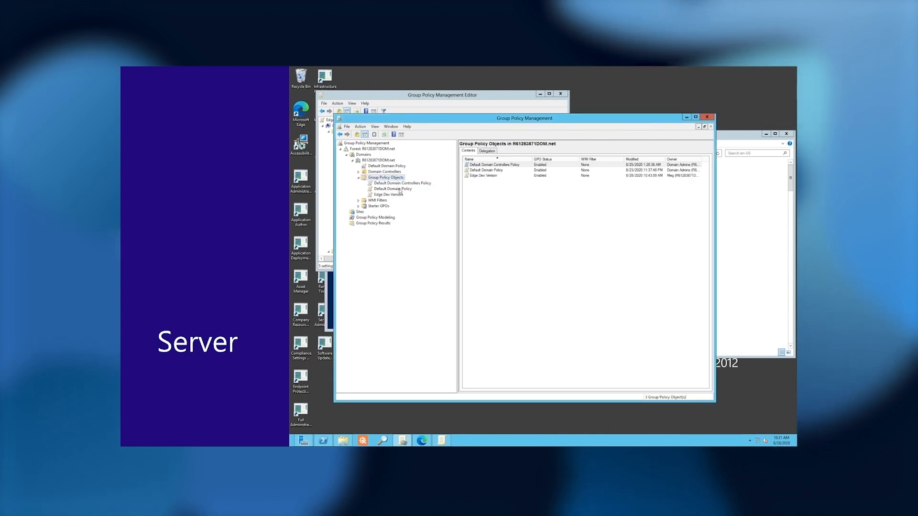
{"action": "right_click", "coordinate": [384, 193]}
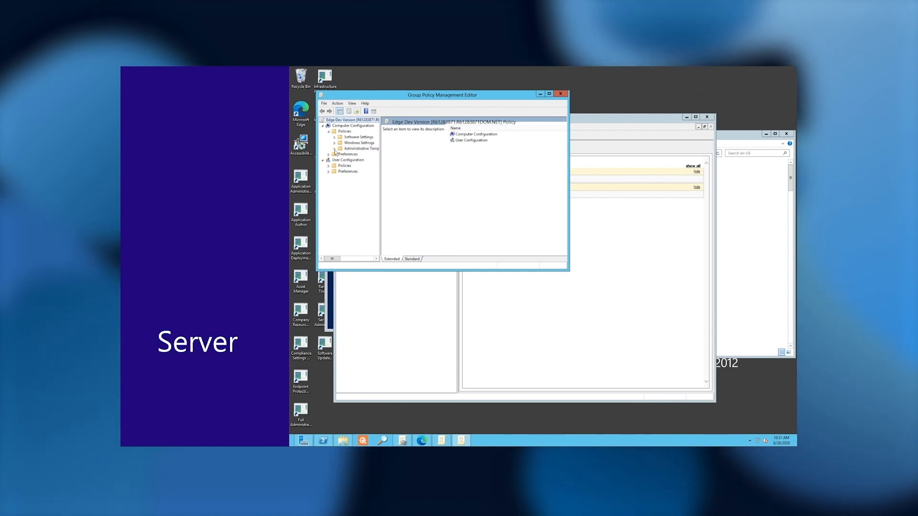
Step: Navigate Administrative Templates to the Microsoft Edge Dev update policies, including Rollback to Target version
{"action": "left_click", "coordinate": [334, 148]}
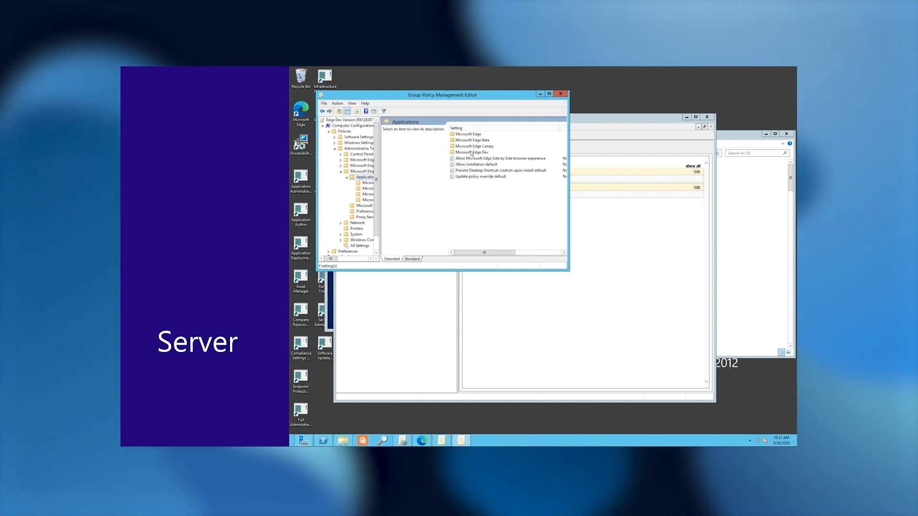
{"action": "left_click", "coordinate": [472, 152]}
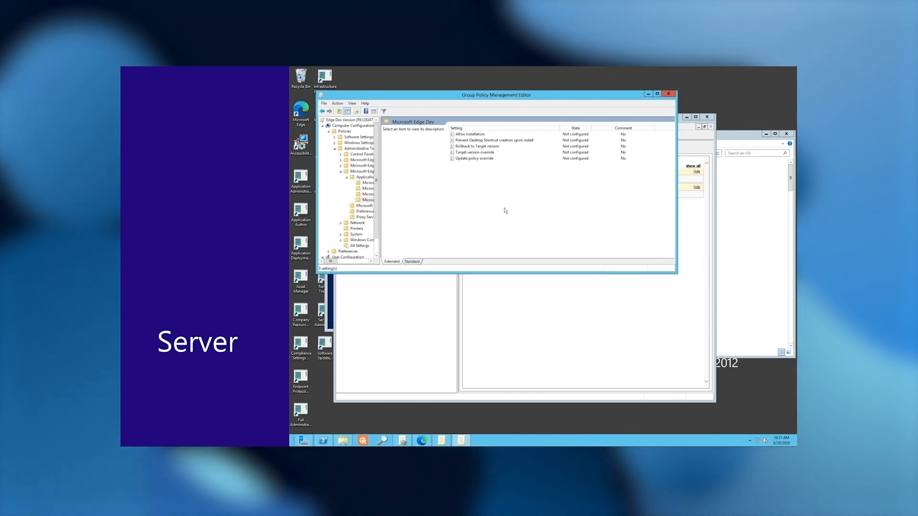
{"action": "mouse_move", "coordinate": [495, 186]}
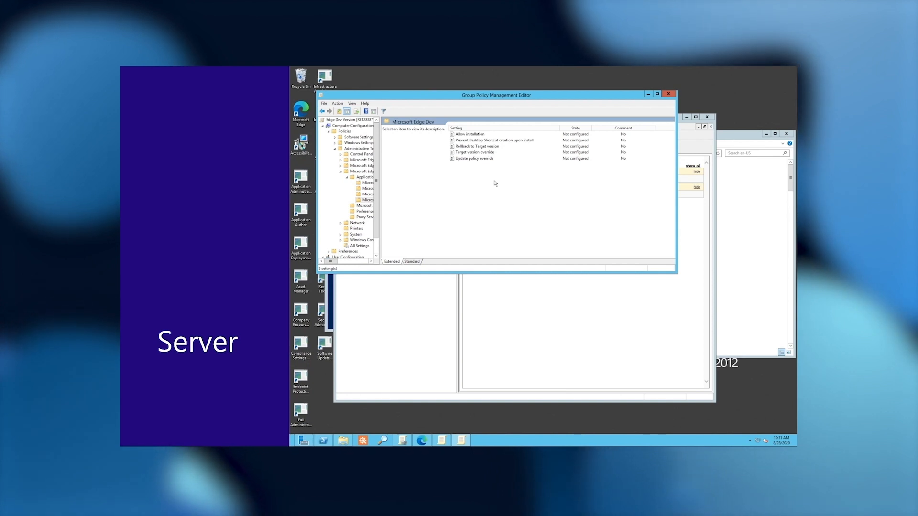
{"action": "mouse_move", "coordinate": [499, 170]}
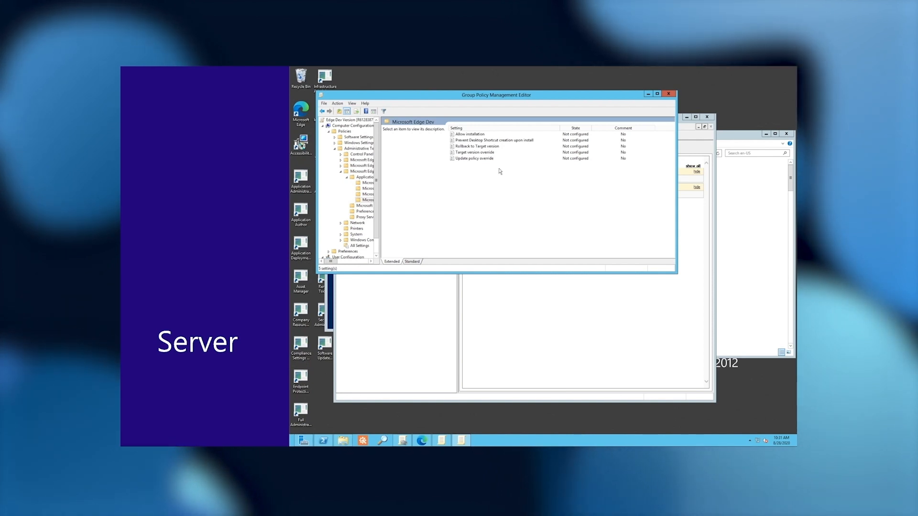
{"action": "mouse_move", "coordinate": [501, 159]}
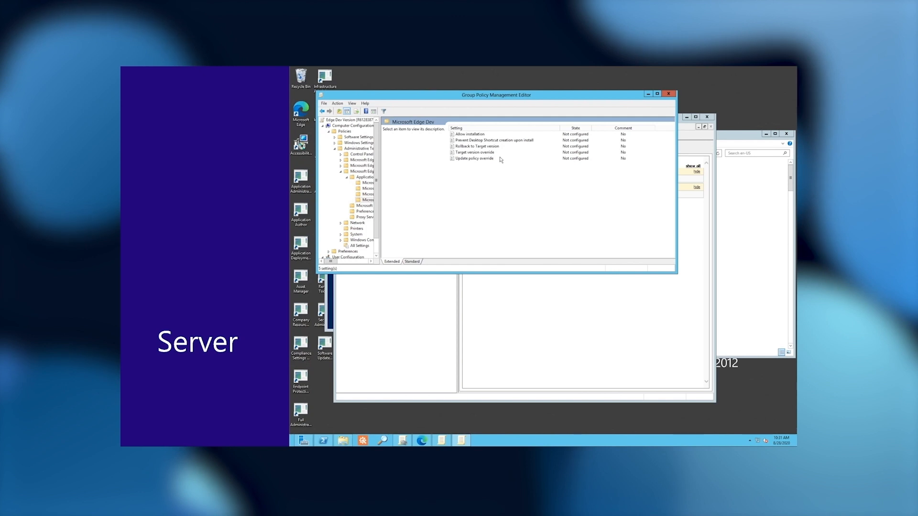
Step: Set the Edge Dev Rollback to Target version policy to Enabled and confirm it
{"action": "left_click", "coordinate": [477, 146]}
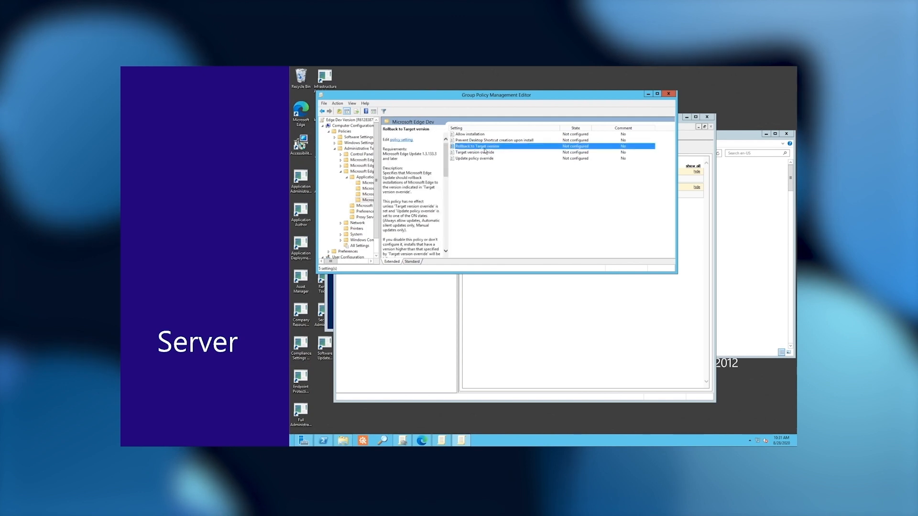
{"action": "double_click", "coordinate": [477, 146]}
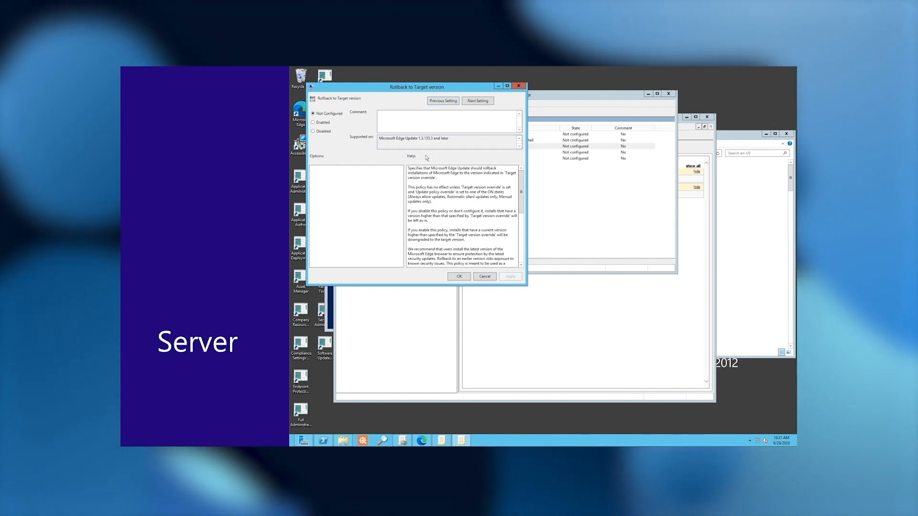
{"action": "mouse_move", "coordinate": [395, 152]}
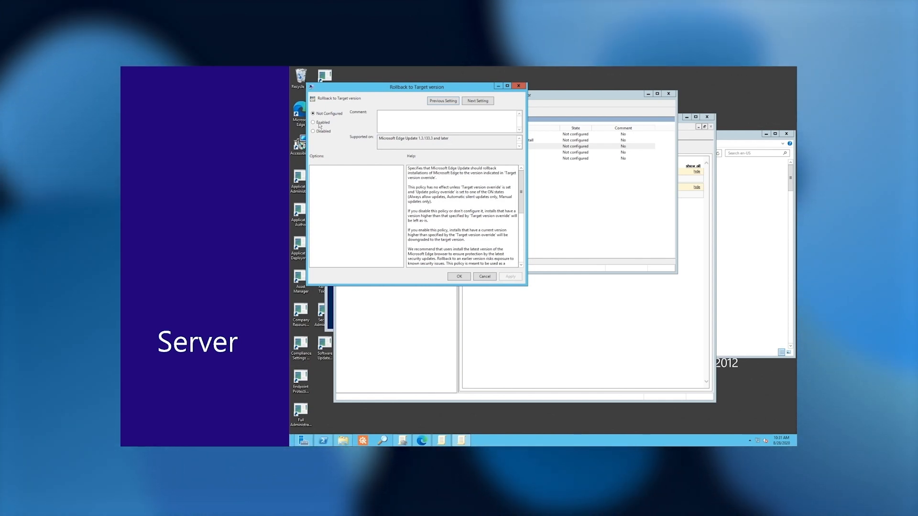
{"action": "left_click", "coordinate": [314, 123]}
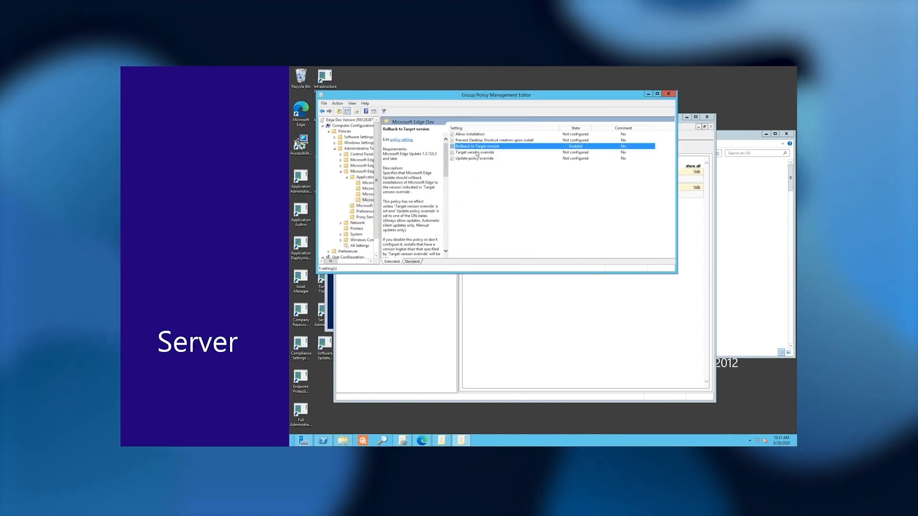
{"action": "left_click", "coordinate": [477, 152]}
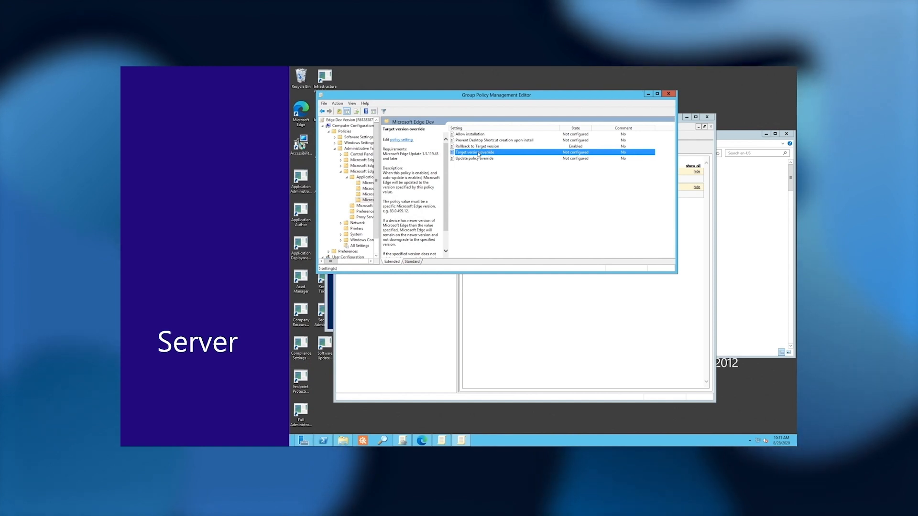
Step: Enable Target version override with target version 86.0.608.2 and apply the setting
{"action": "double_click", "coordinate": [476, 152]}
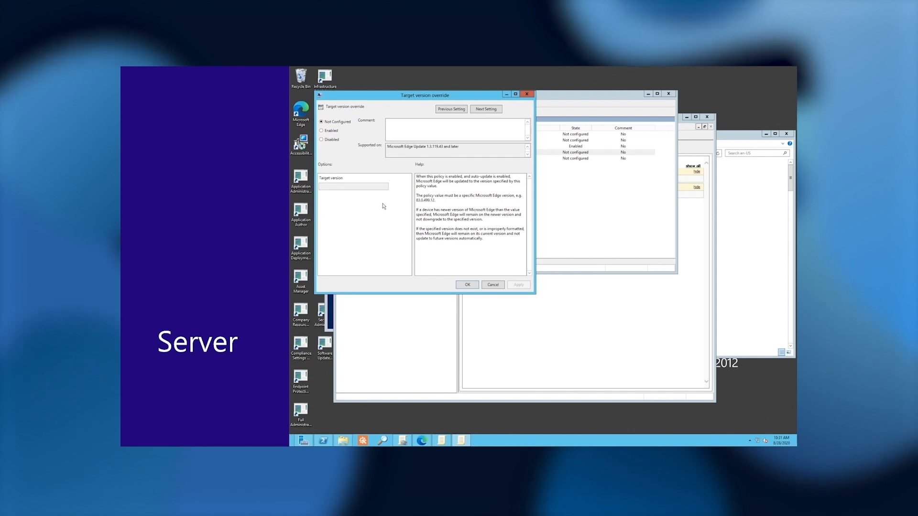
{"action": "mouse_move", "coordinate": [377, 200]}
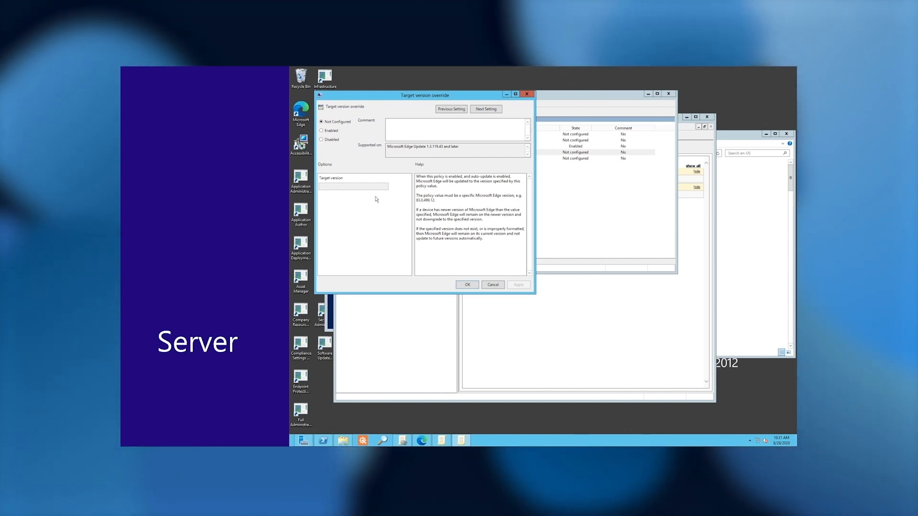
{"action": "left_click", "coordinate": [322, 130]}
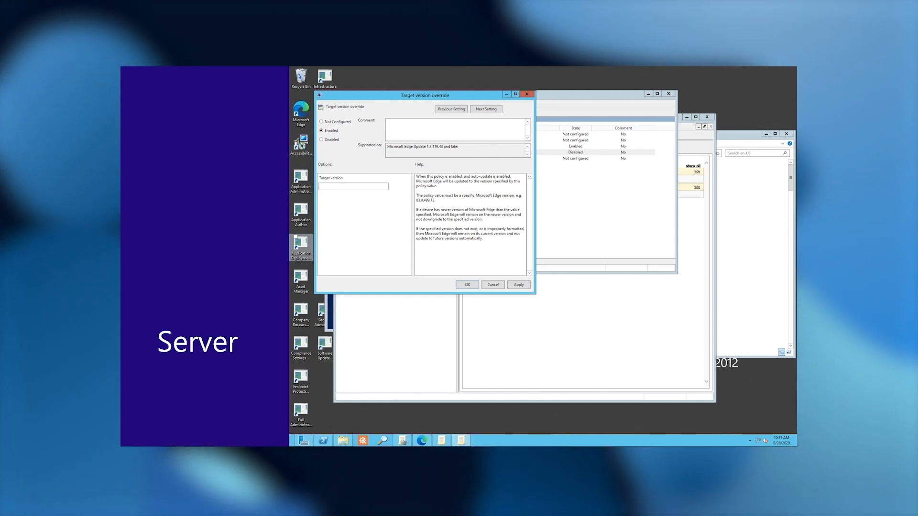
{"action": "type", "text": "86.0.608.2"}
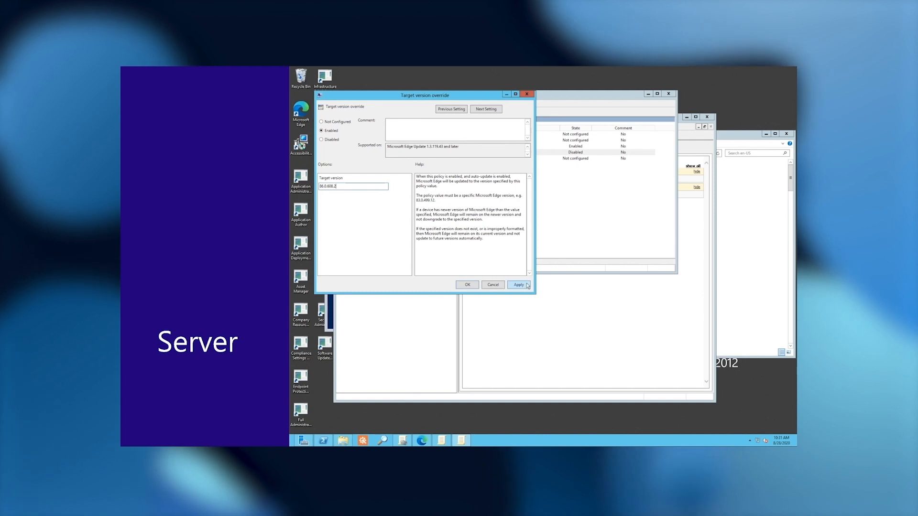
{"action": "left_click", "coordinate": [467, 284]}
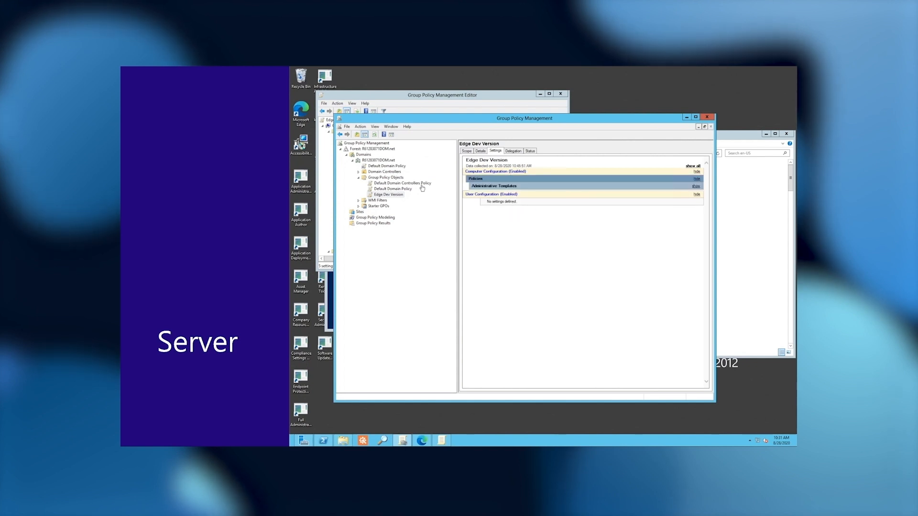
{"action": "mouse_move", "coordinate": [385, 169]}
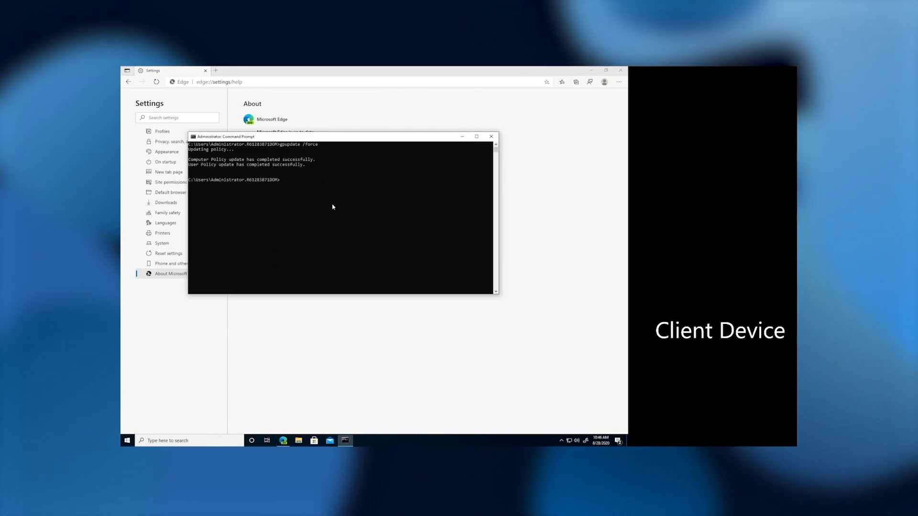
Step: Run gpupdate /force to refresh the computer and user policies
{"action": "type", "text": "gpupdate /force"}
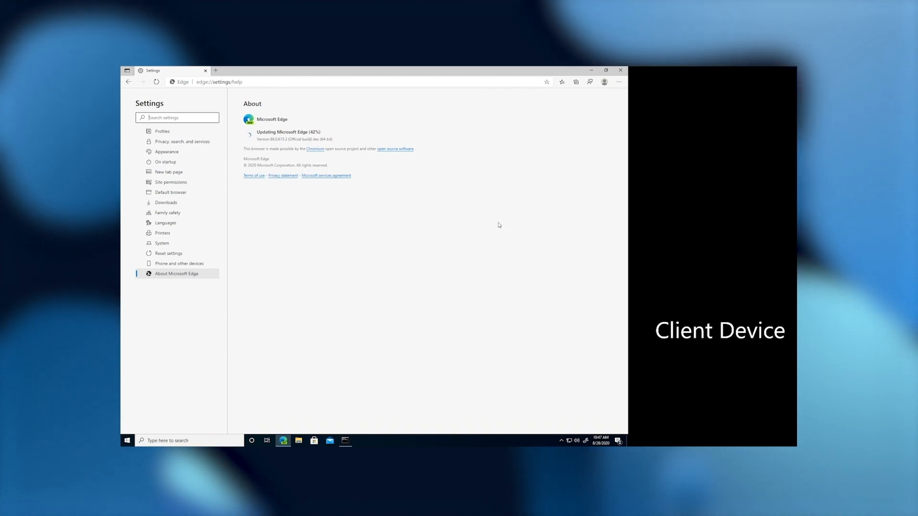
{"action": "mouse_move", "coordinate": [477, 227]}
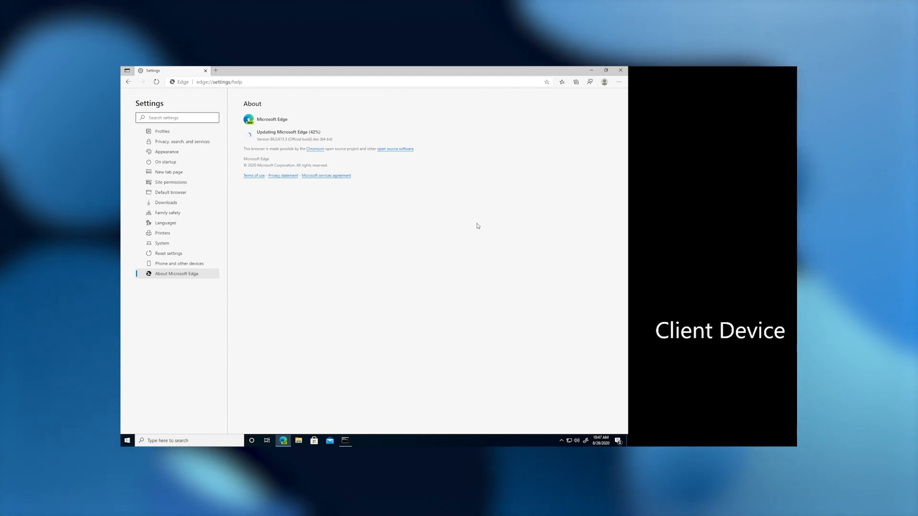